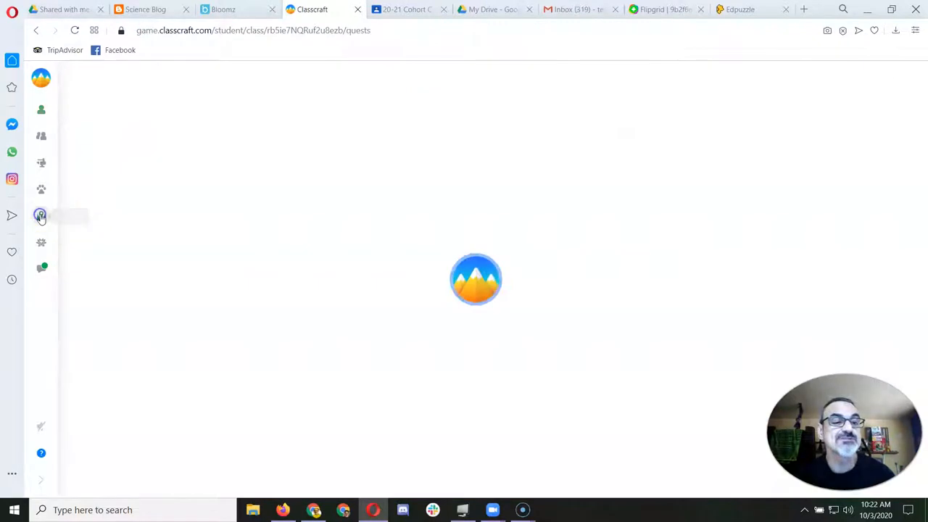
Go to the class quests map and open The Starship Equinox quest
{"action": "left_click", "coordinate": [41, 214]}
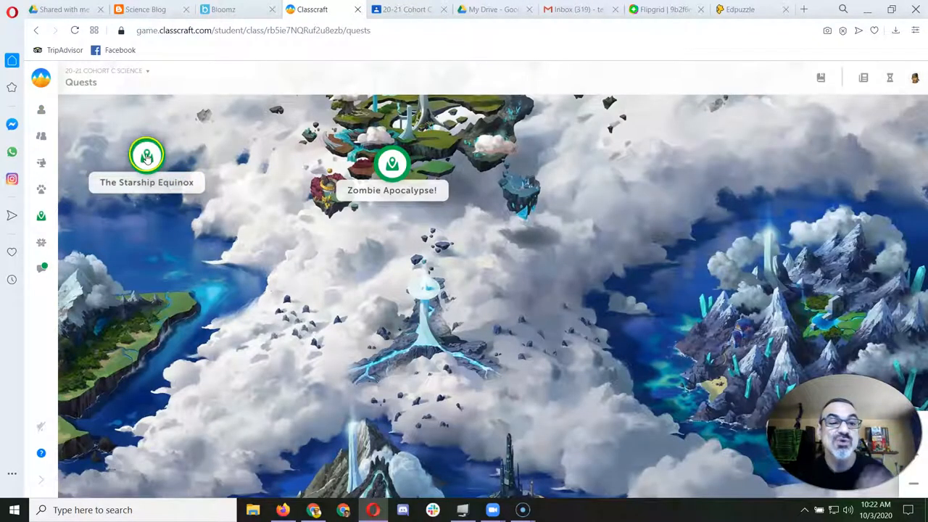
{"action": "left_click", "coordinate": [146, 155]}
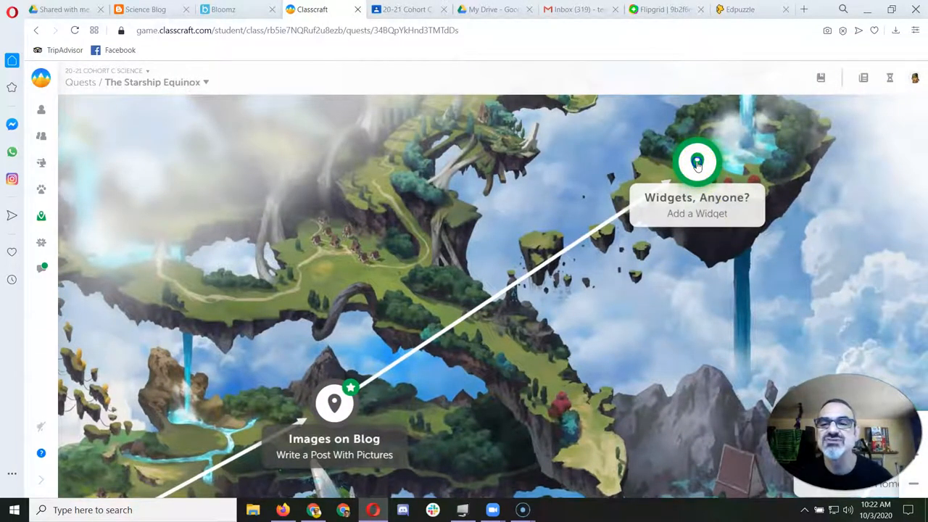
Open the Widgets, Anyone? objective's assignment page to read the teacher's feedback
{"action": "left_click", "coordinate": [697, 161]}
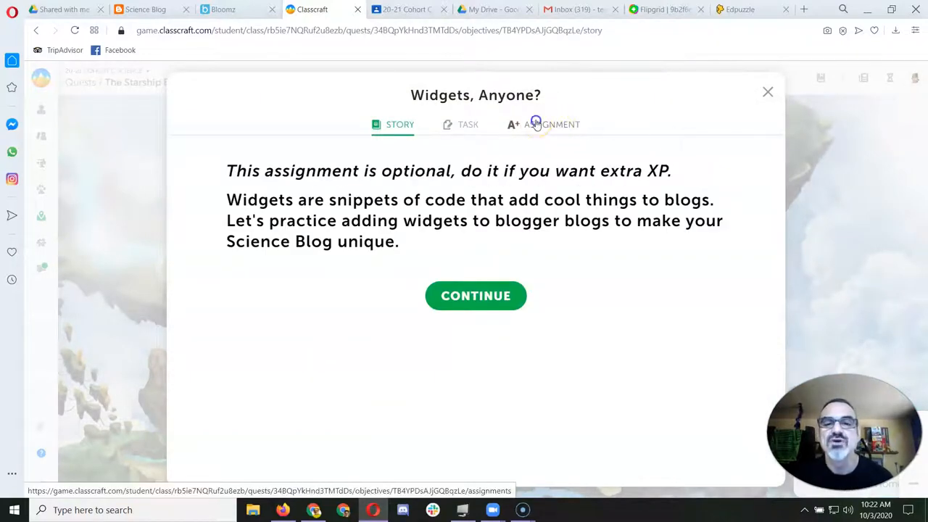
{"action": "left_click", "coordinate": [551, 124]}
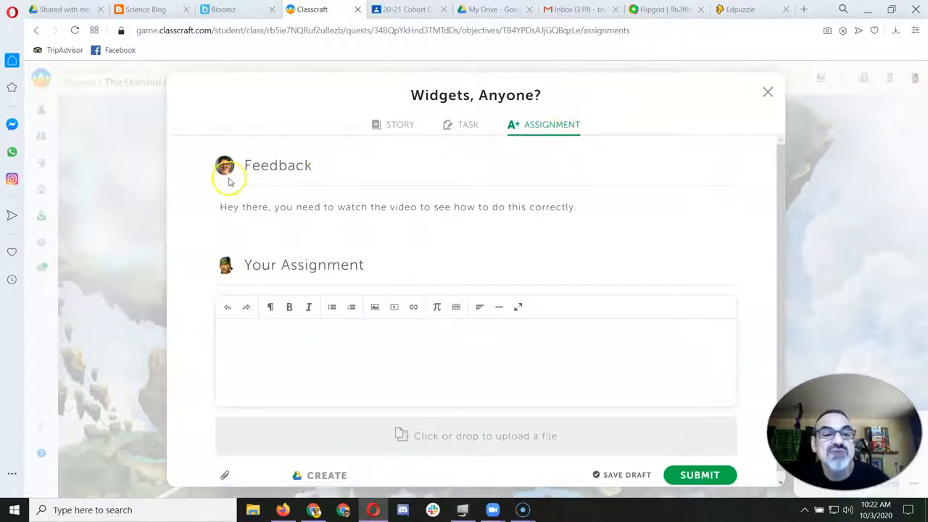
{"action": "left_click_drag", "start_coordinate": [220, 207], "coordinate": [434, 207]}
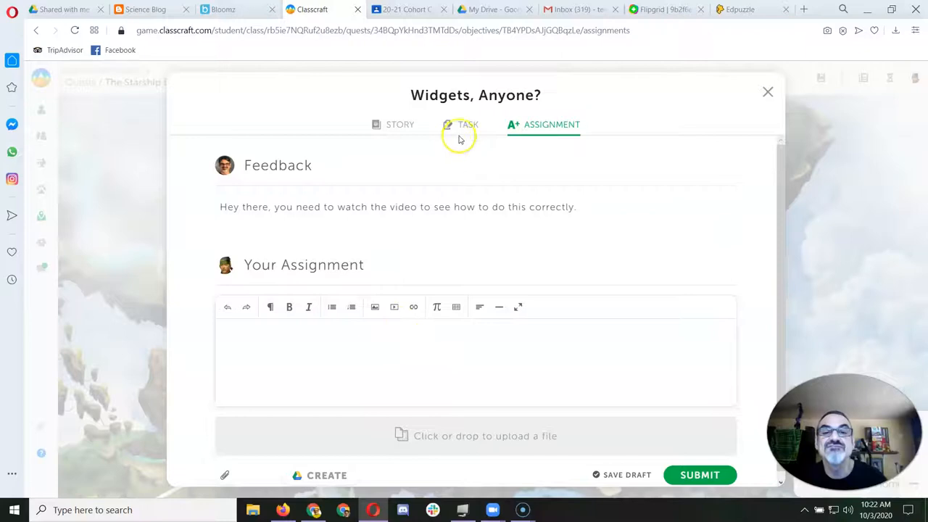
{"action": "left_click", "coordinate": [468, 124]}
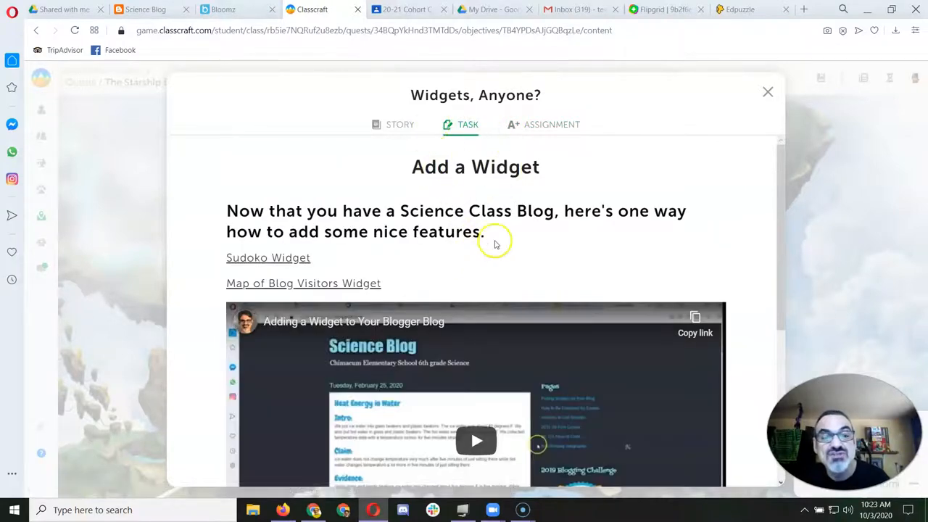
{"action": "scroll", "scroll_direction": "down", "scroll_amount": 3}
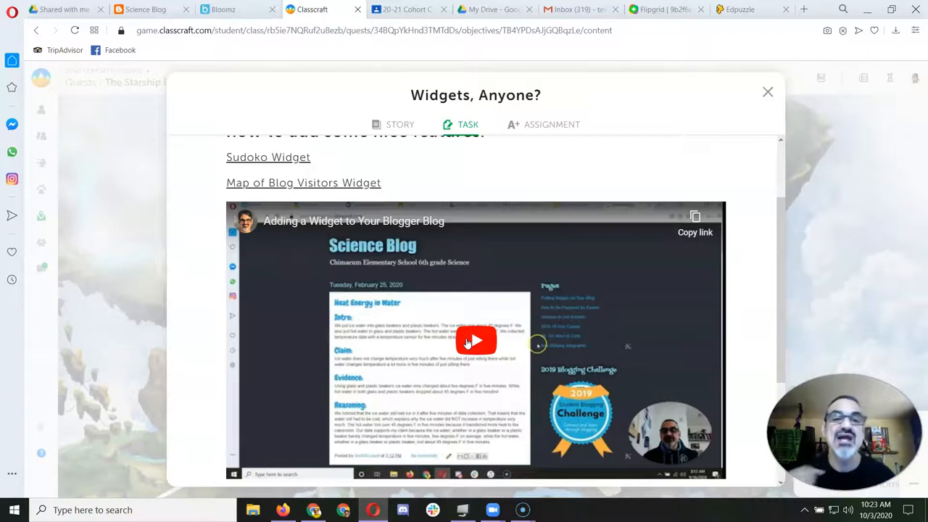
{"action": "left_click", "coordinate": [551, 124]}
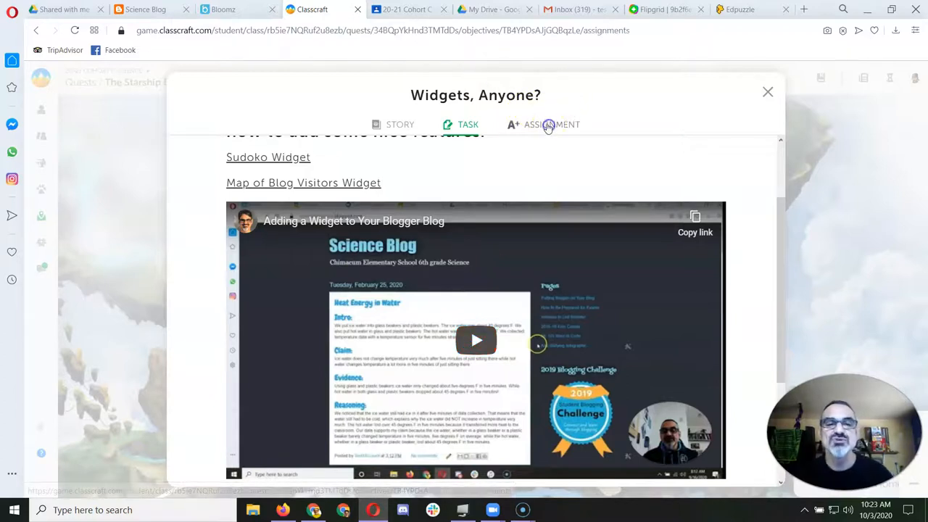
{"action": "left_click", "coordinate": [552, 124]}
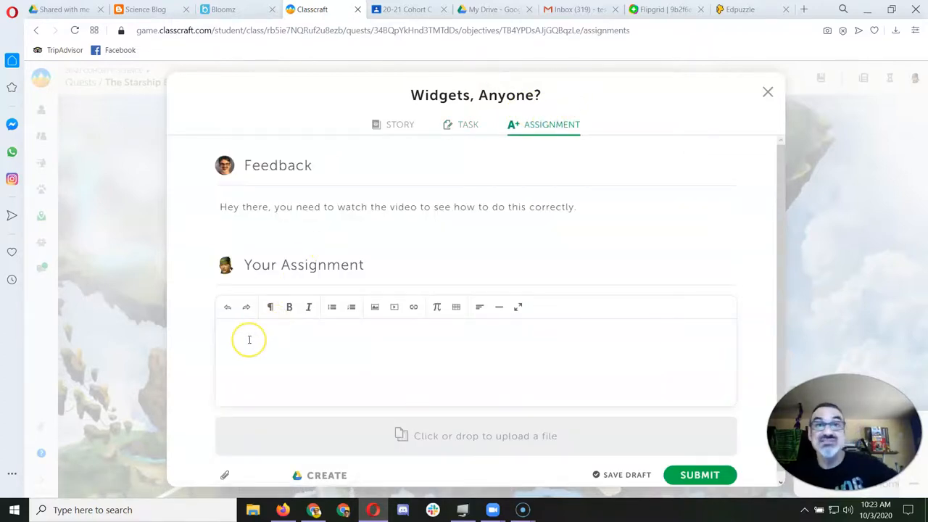